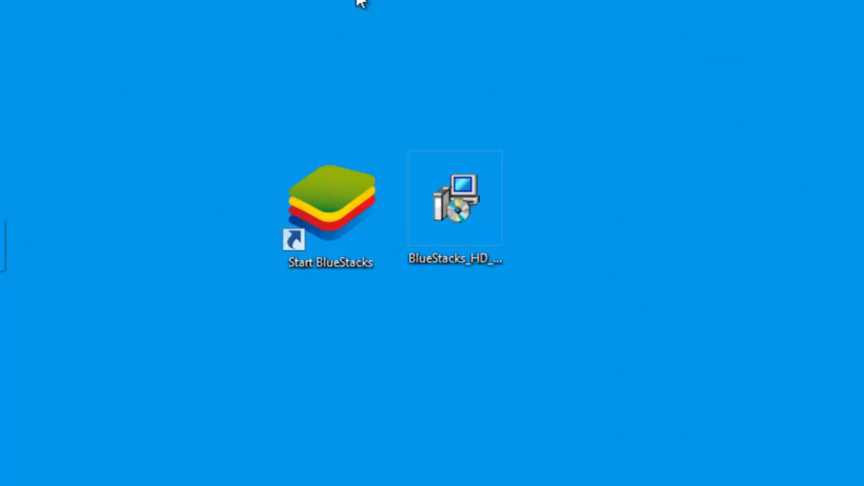
left_click(455, 197)
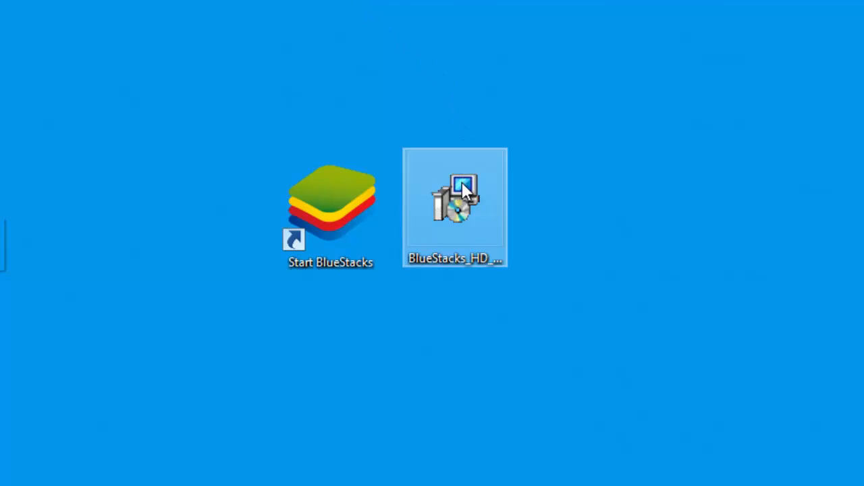
left_click(455, 208)
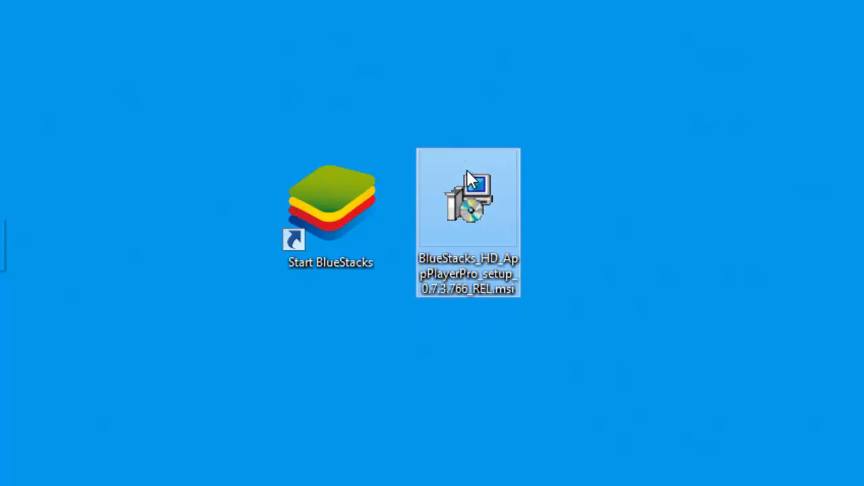
mouse_move(503, 241)
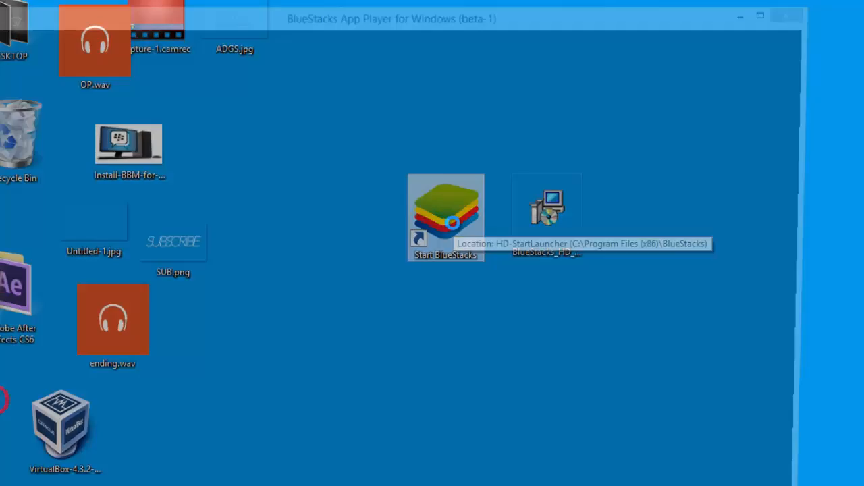
double_click(446, 209)
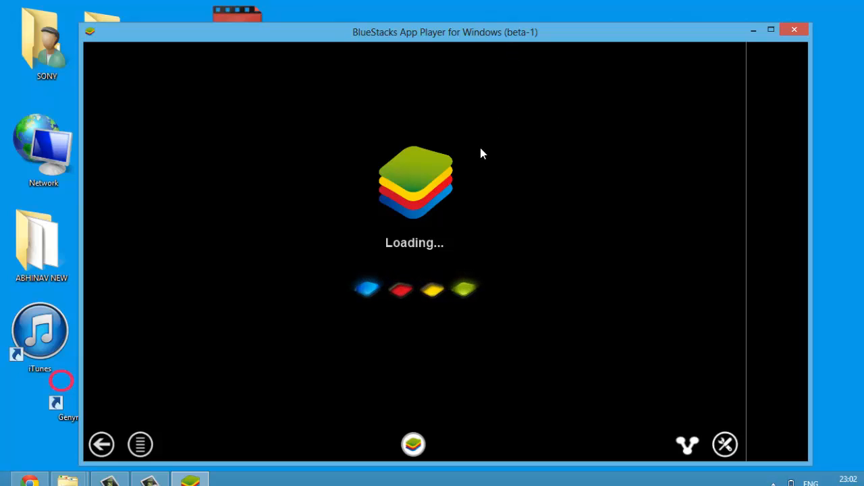
mouse_move(767, 47)
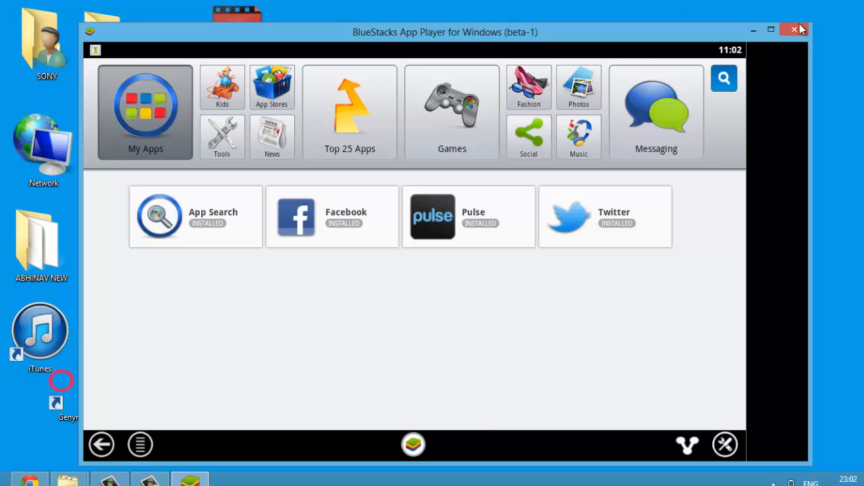
left_click(794, 30)
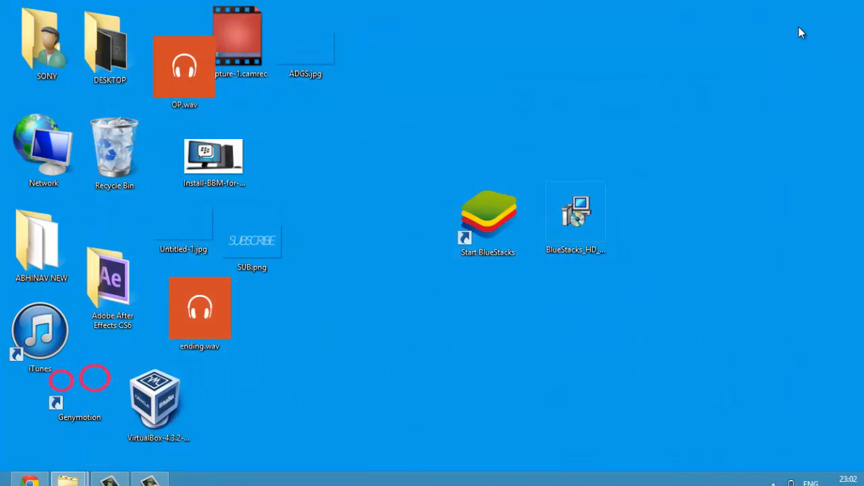